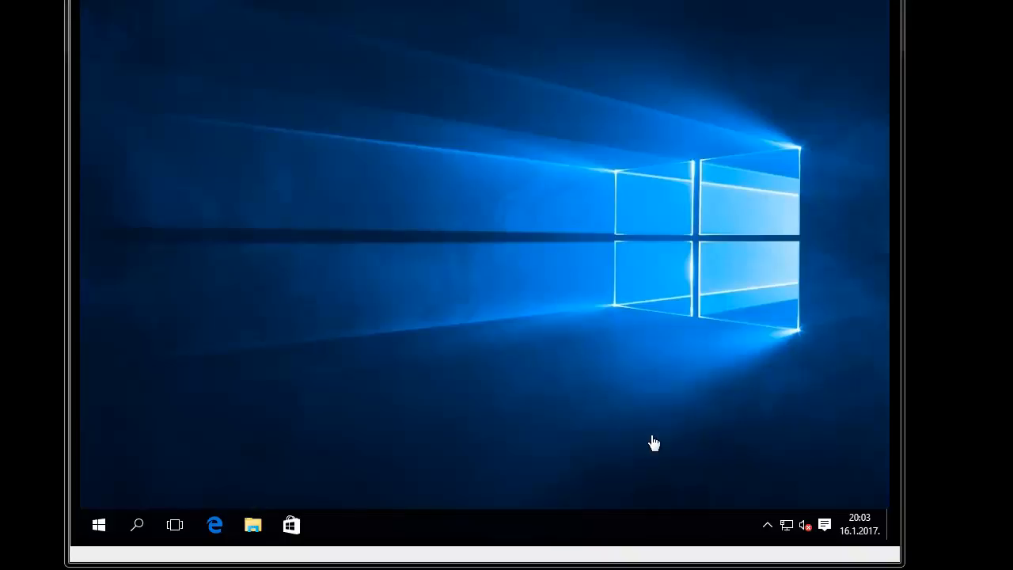
pyautogui.moveTo(655, 349)
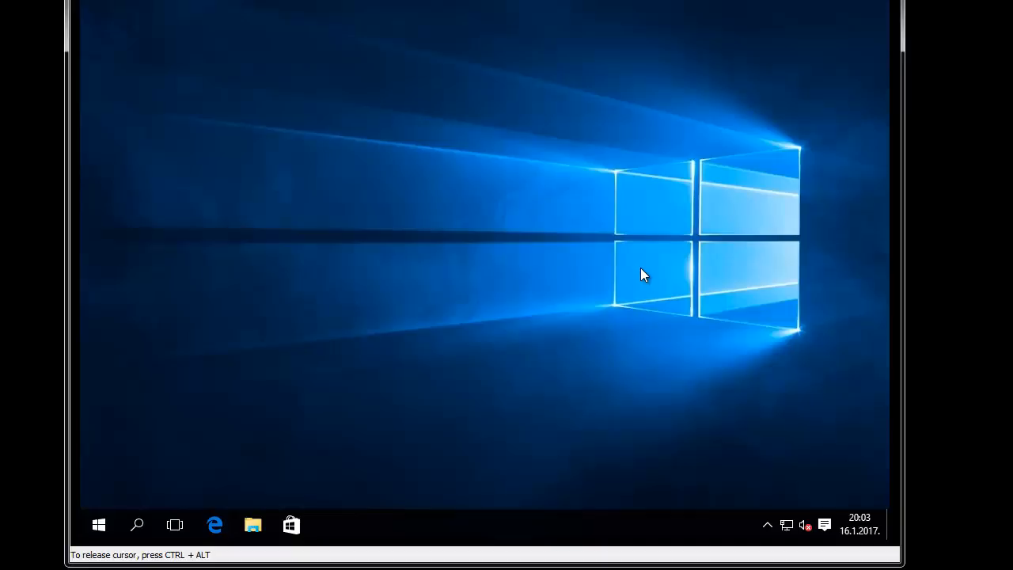
pyautogui.moveTo(609, 278)
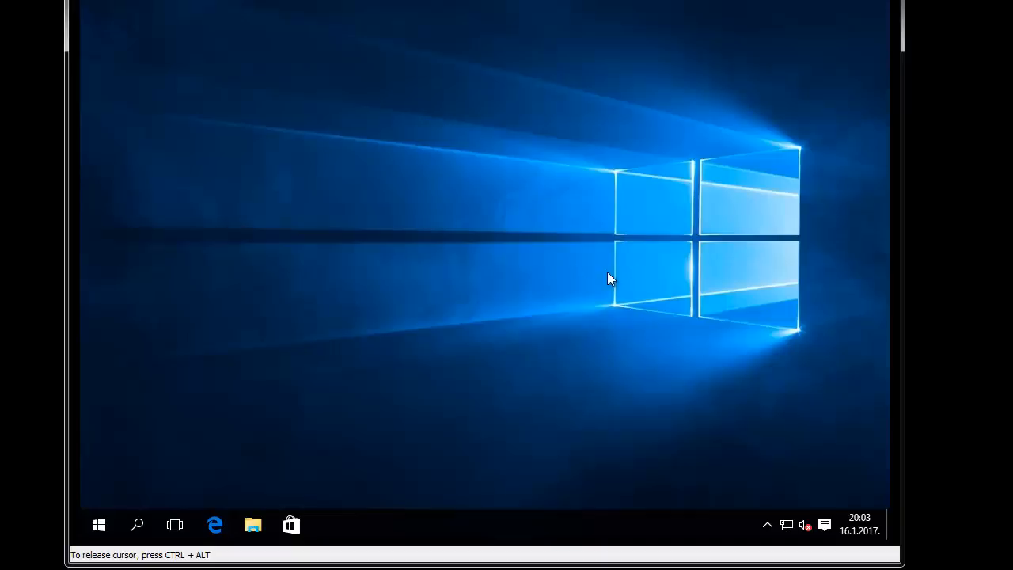
pyautogui.moveTo(405, 296)
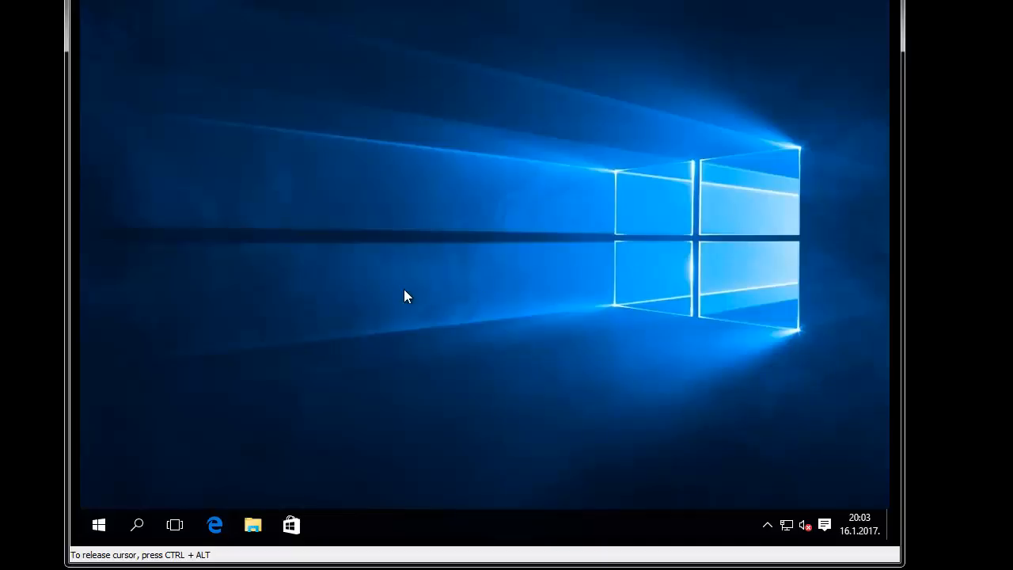
pyautogui.moveTo(418, 355)
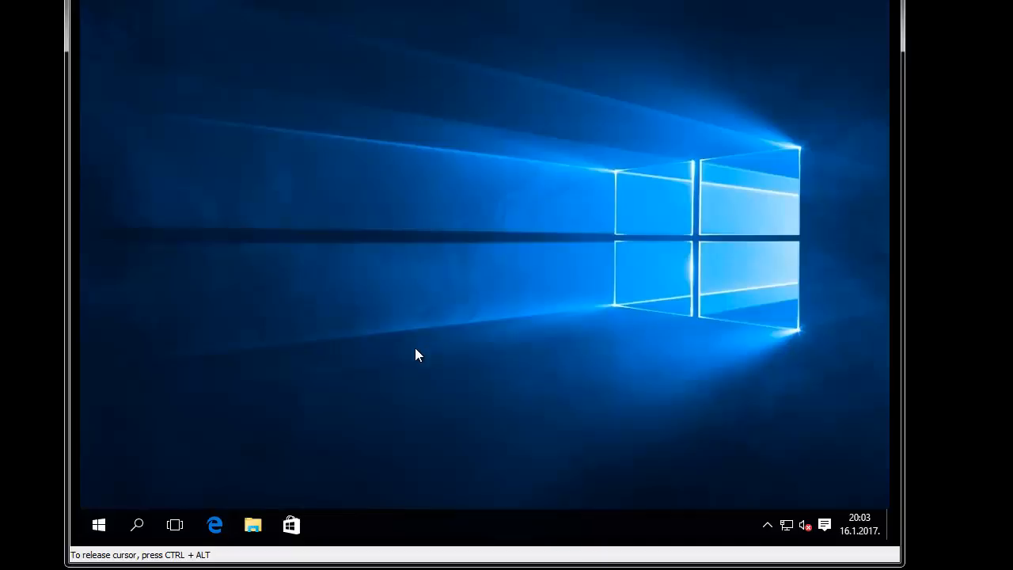
pyautogui.moveTo(377, 361)
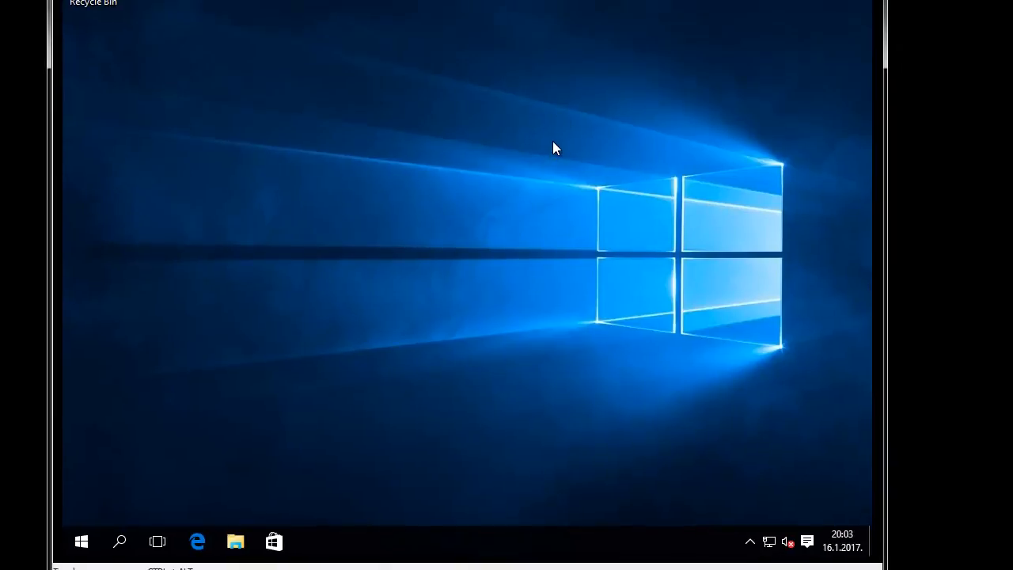
pyautogui.moveTo(549, 199)
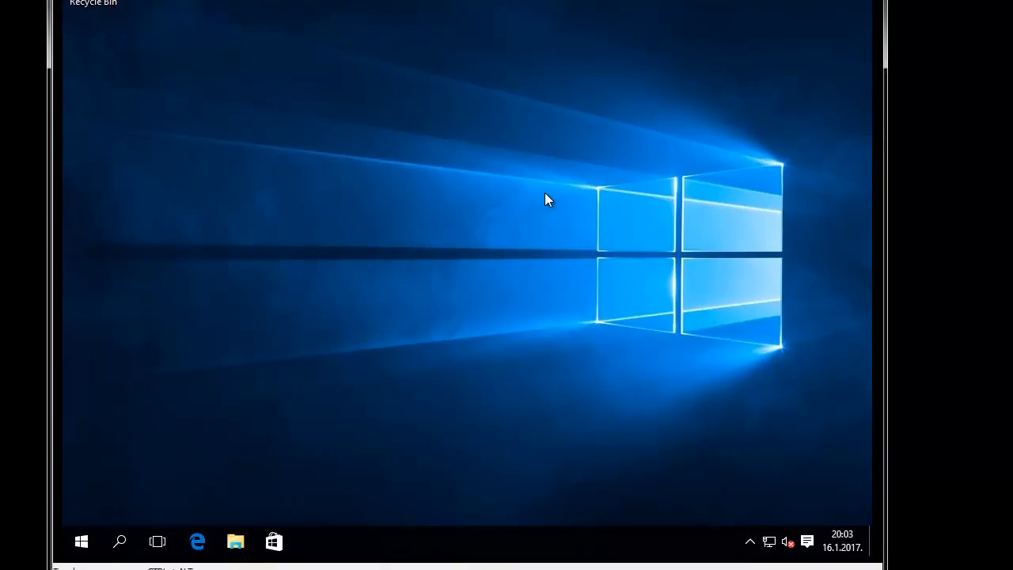
pyautogui.moveTo(411, 298)
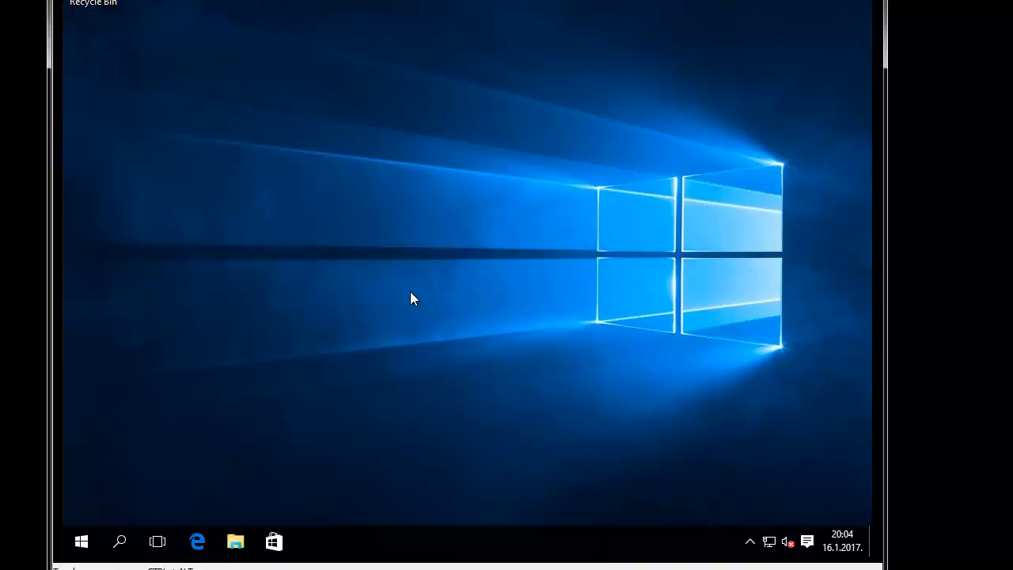
pyautogui.moveTo(300, 304)
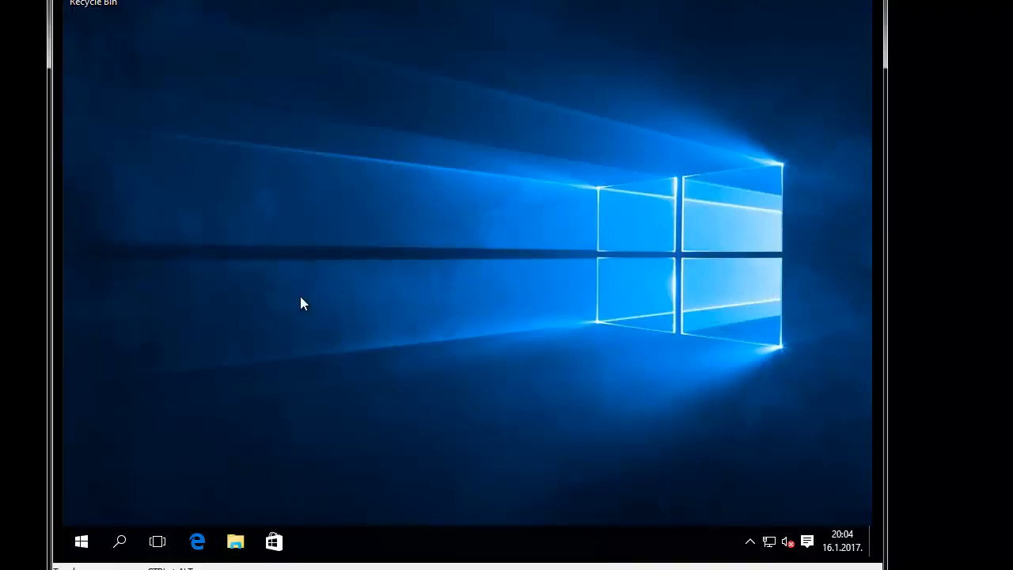
pyautogui.moveTo(206, 317)
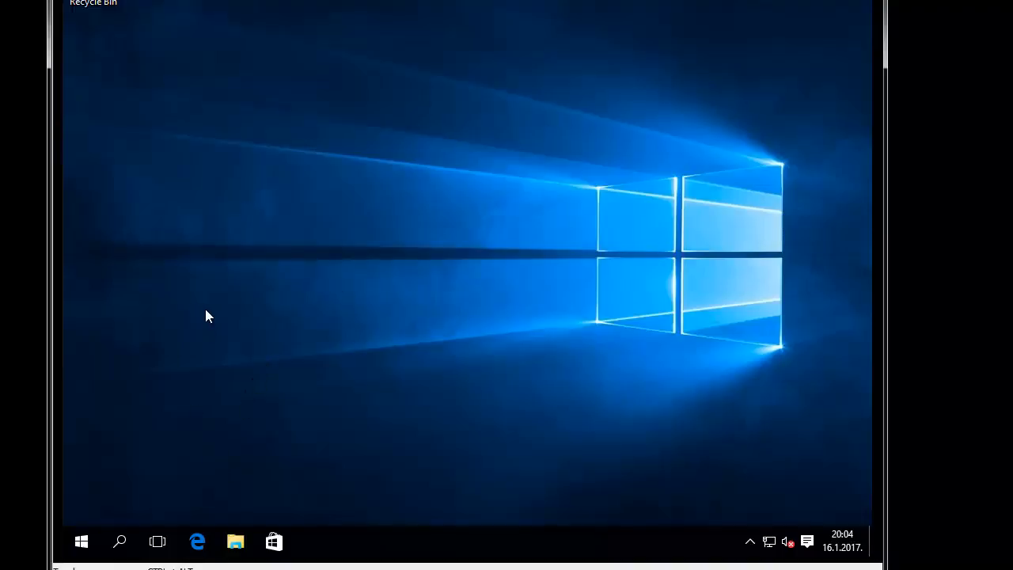
pyautogui.moveTo(244, 245)
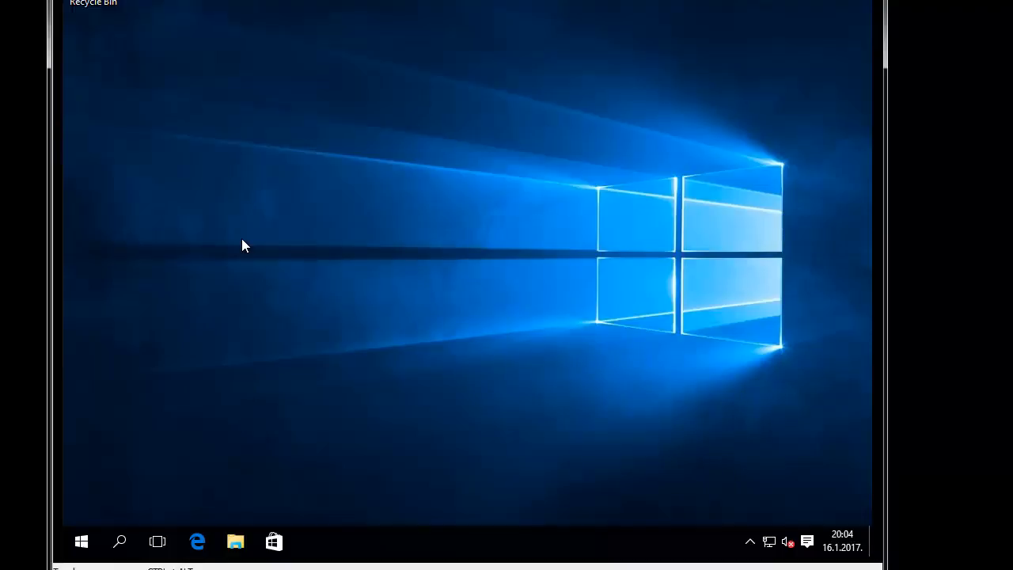
pyautogui.moveTo(83, 541)
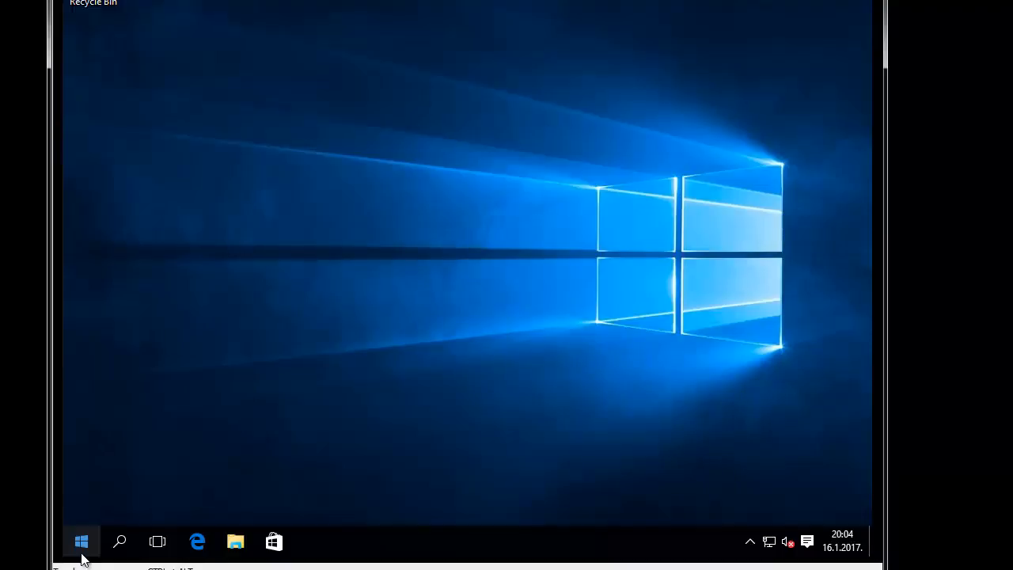
# - Search 'po' from the Start menu and open the Power Options page
pyautogui.click(82, 541)
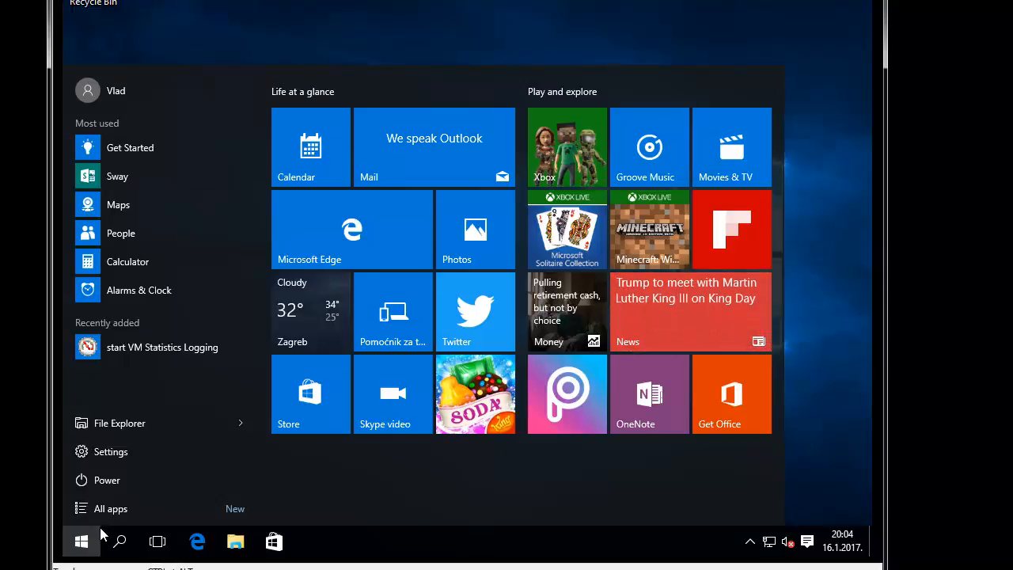
pyautogui.write('po')
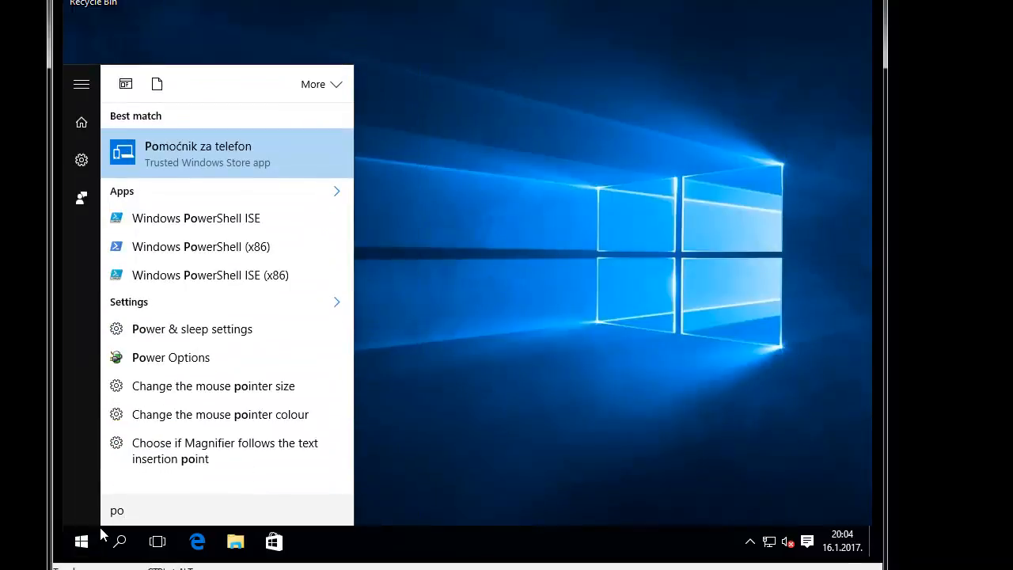
pyautogui.click(171, 358)
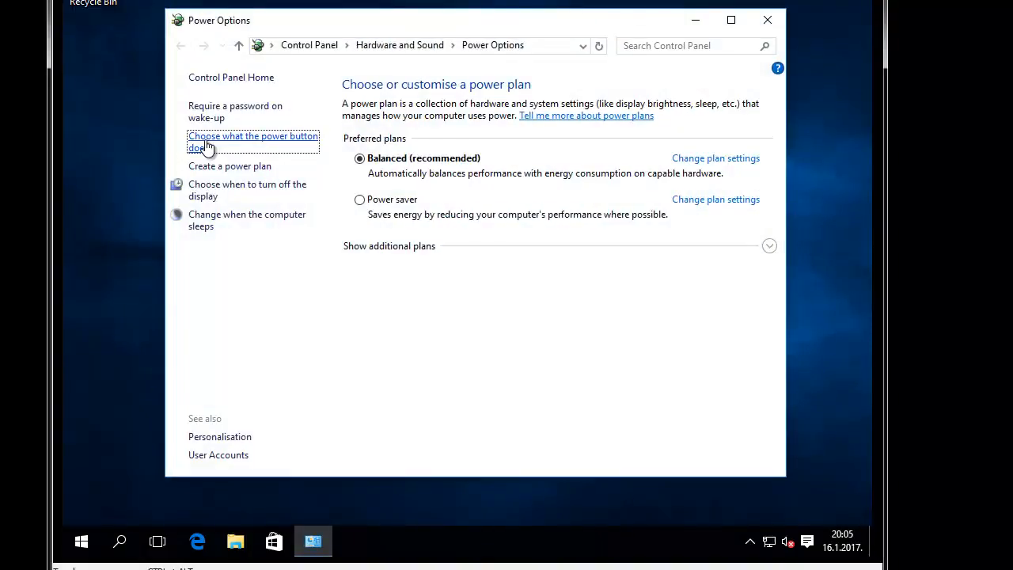
# - Go to the page that defines what the power button does
pyautogui.click(253, 141)
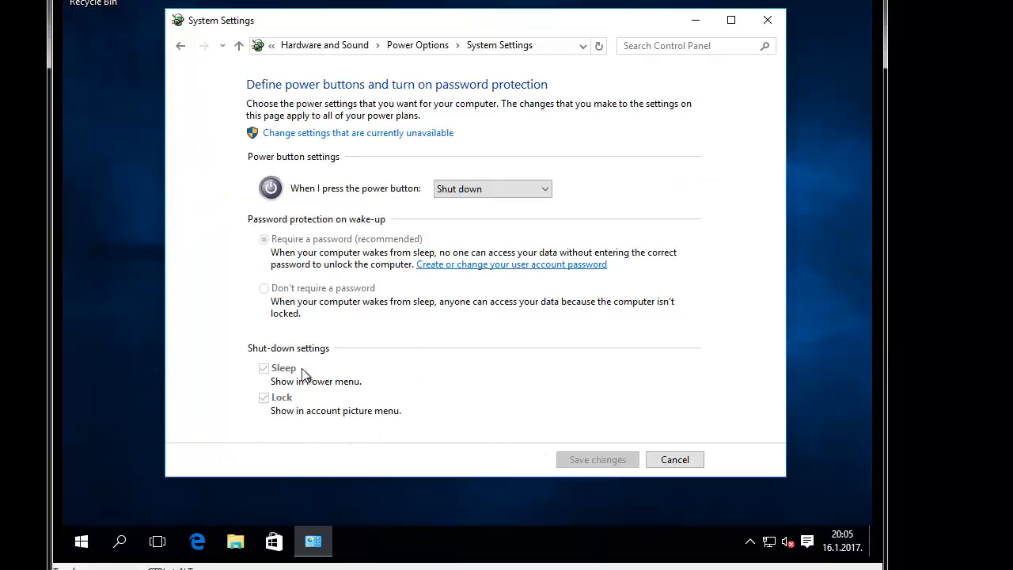
pyautogui.moveTo(305, 396)
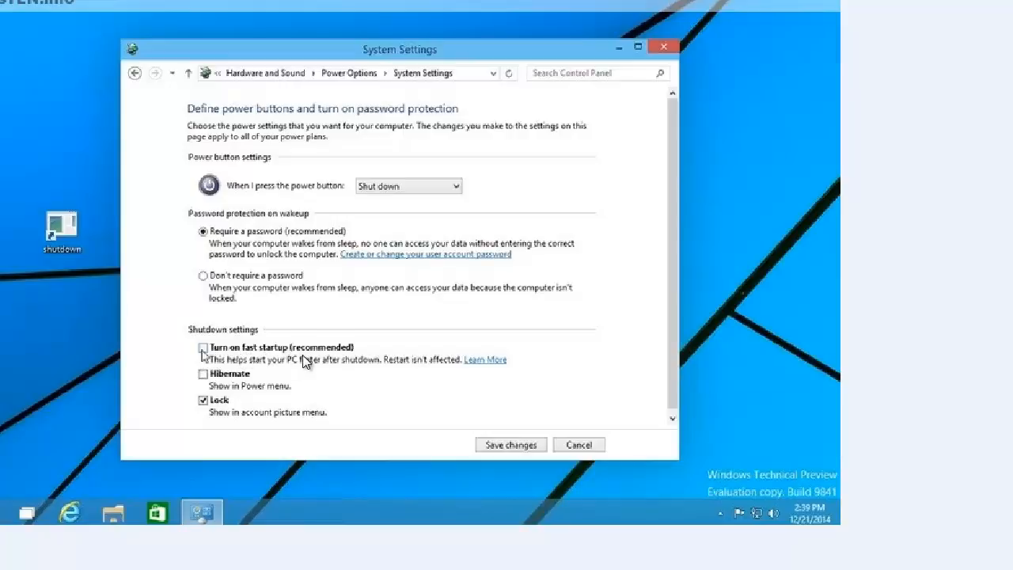
pyautogui.moveTo(568, 288)
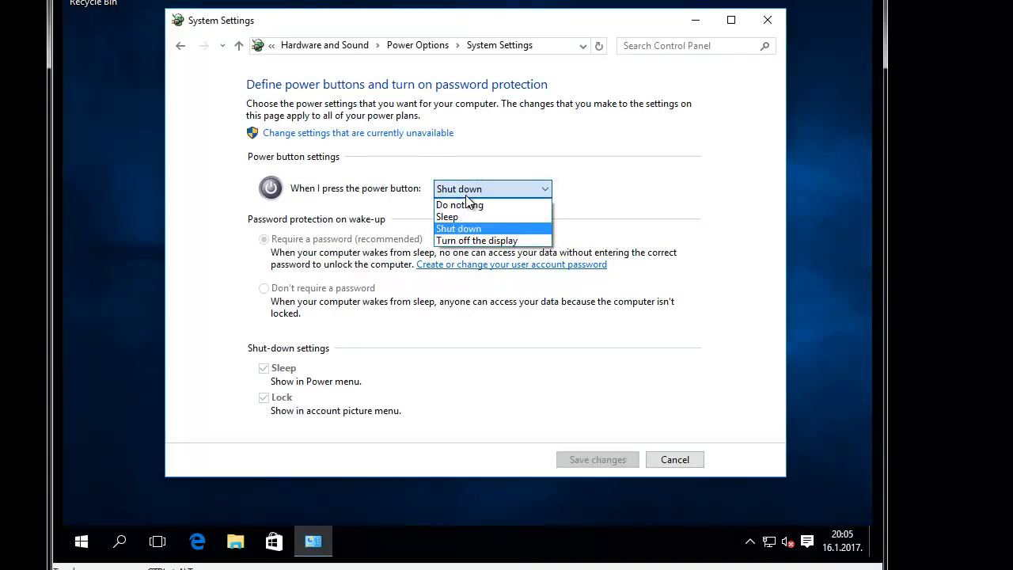
# - Set the power button action briefly to Sleep, then to Shut down
pyautogui.click(447, 215)
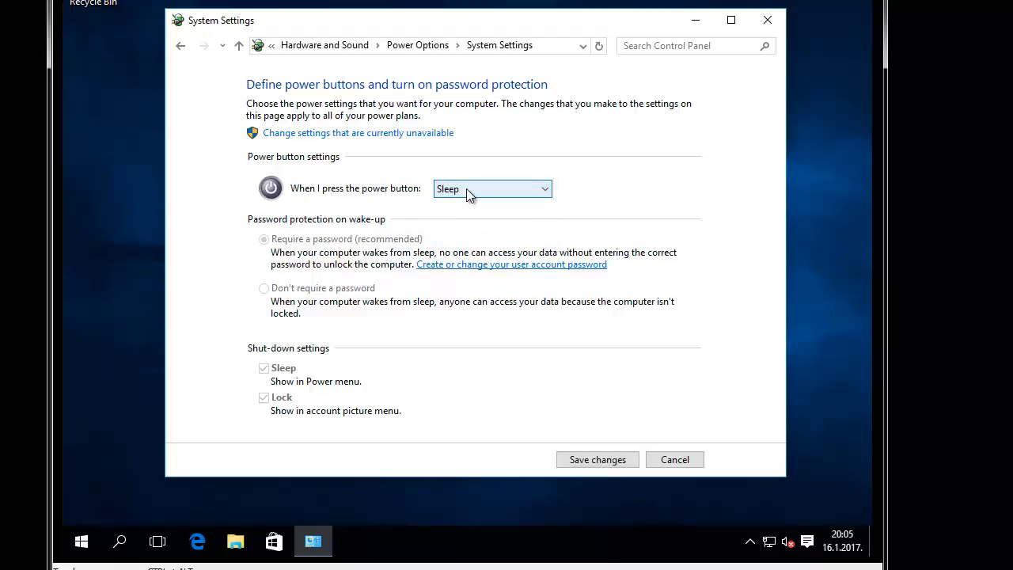
pyautogui.click(492, 189)
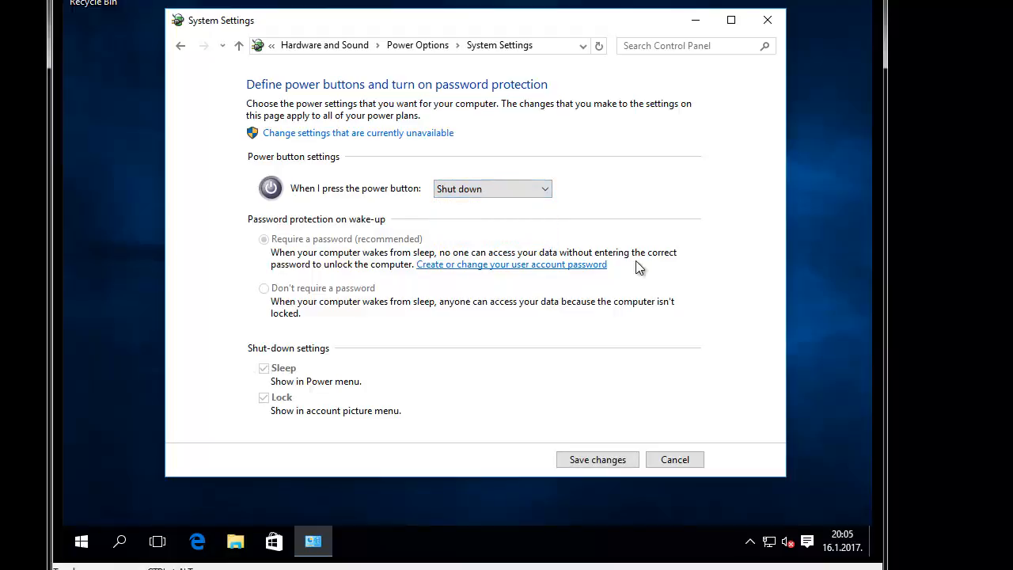
pyautogui.moveTo(383, 231)
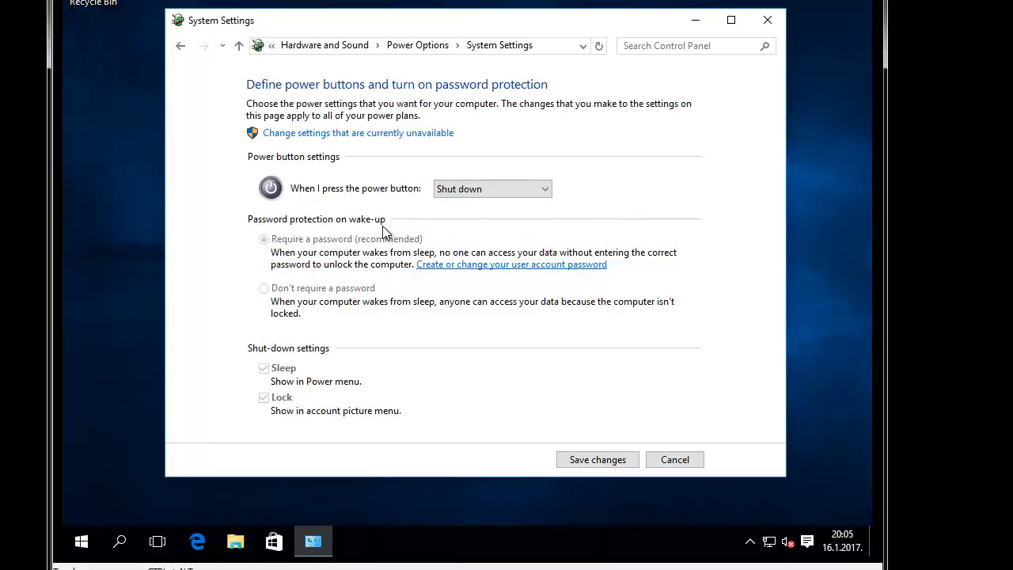
pyautogui.moveTo(388, 215)
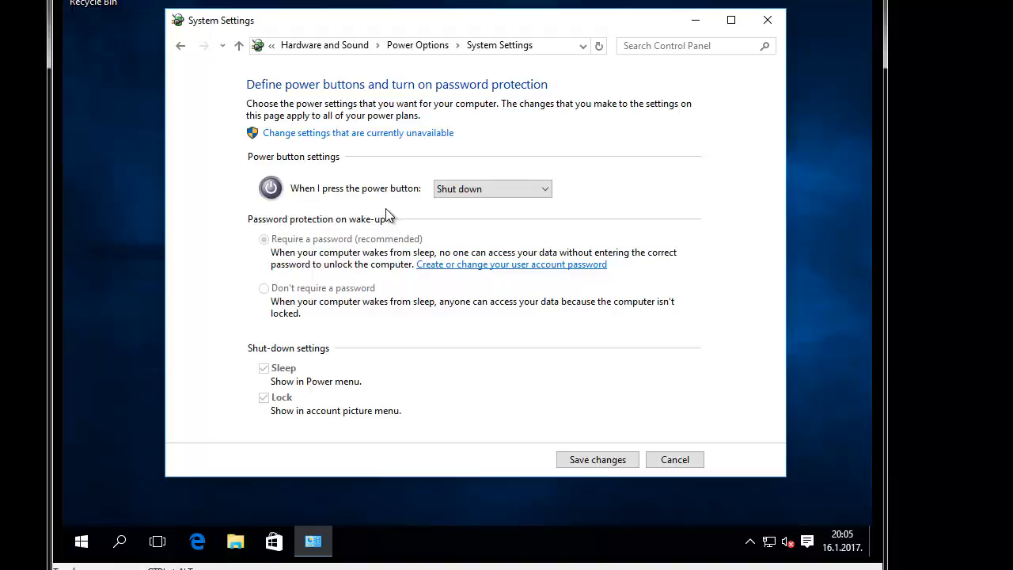
pyautogui.moveTo(342, 218)
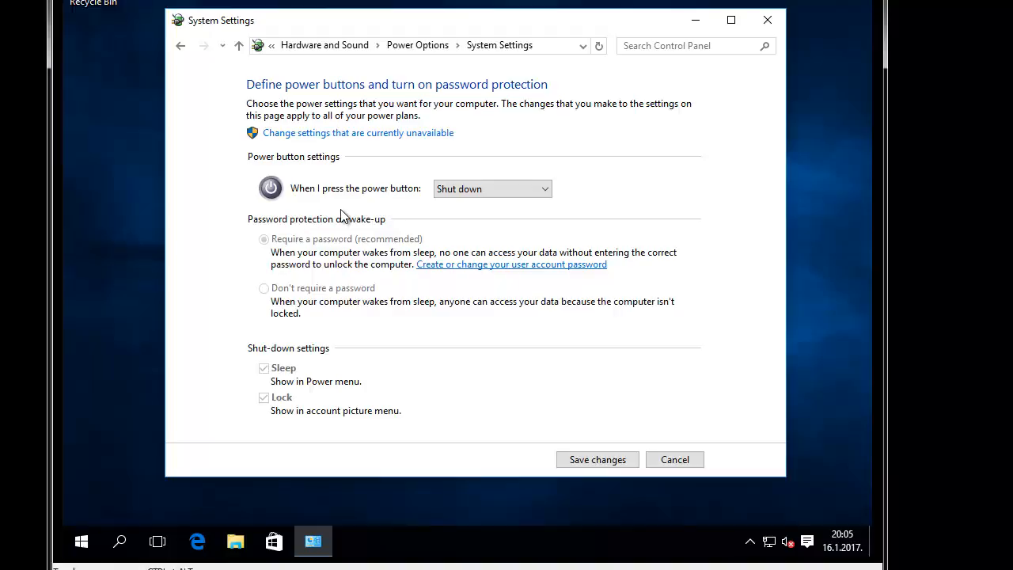
pyautogui.moveTo(310, 174)
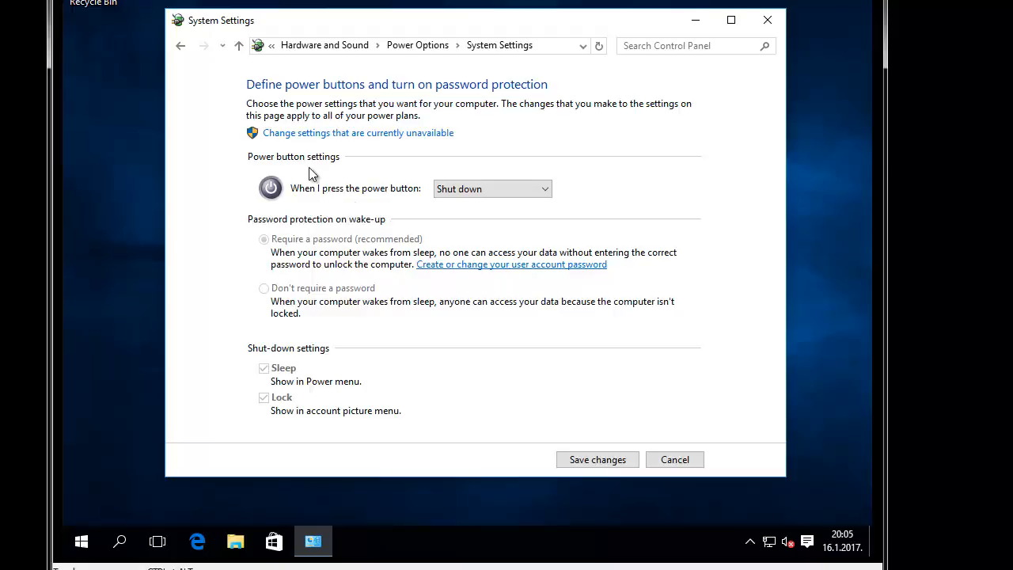
pyautogui.moveTo(379, 260)
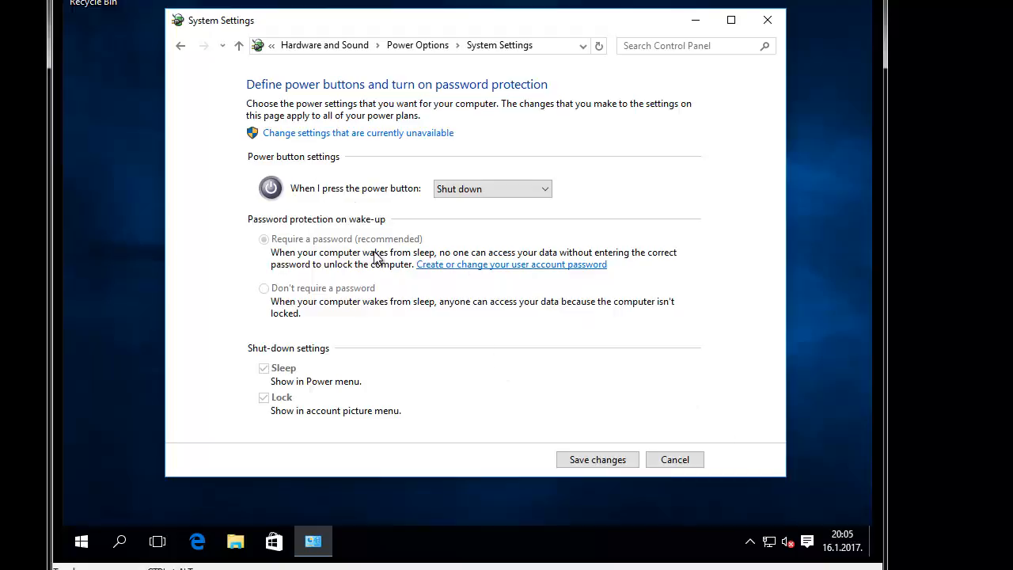
pyautogui.moveTo(443, 263)
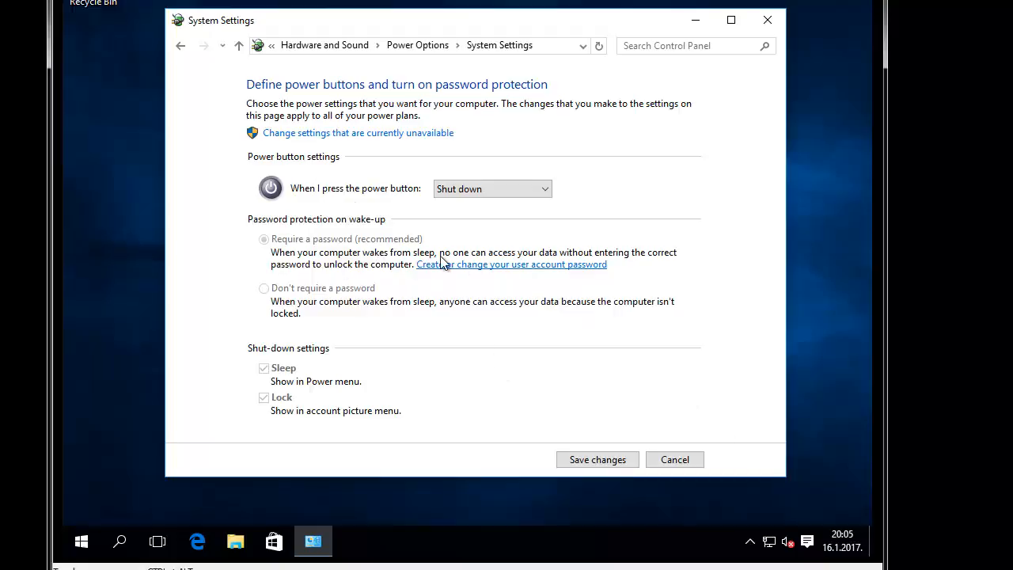
pyautogui.moveTo(430, 264)
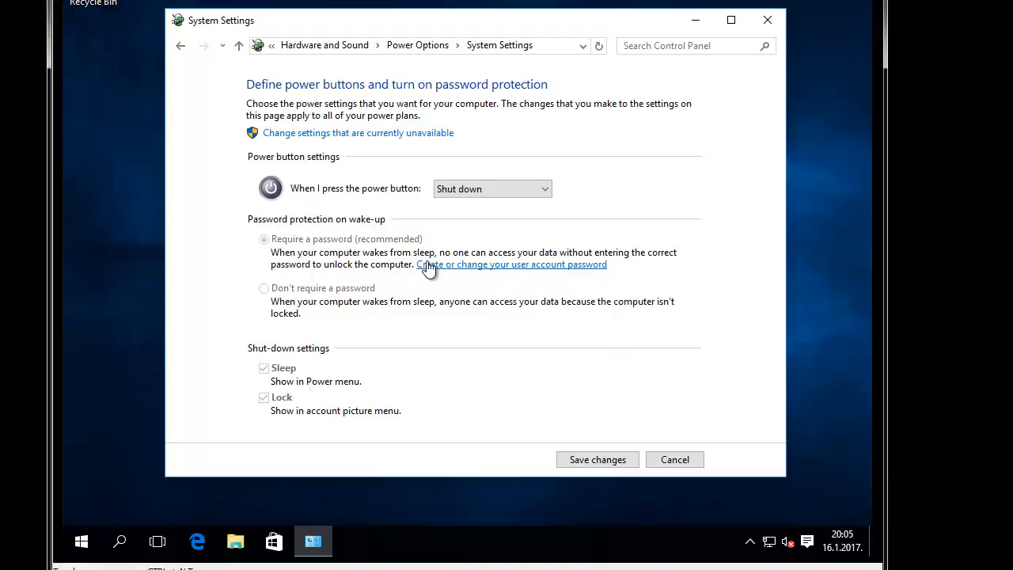
pyautogui.moveTo(561, 323)
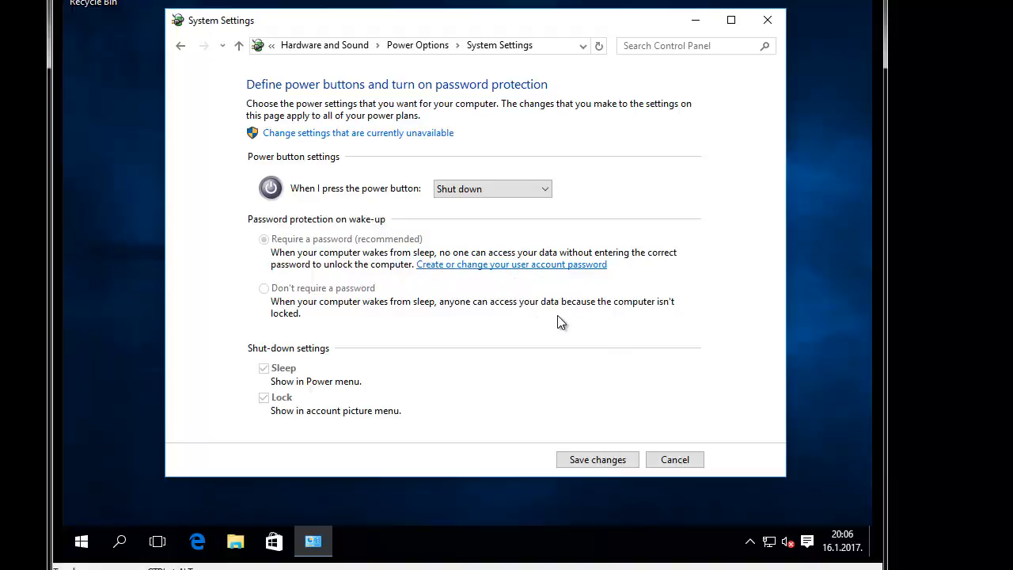
pyautogui.moveTo(709, 410)
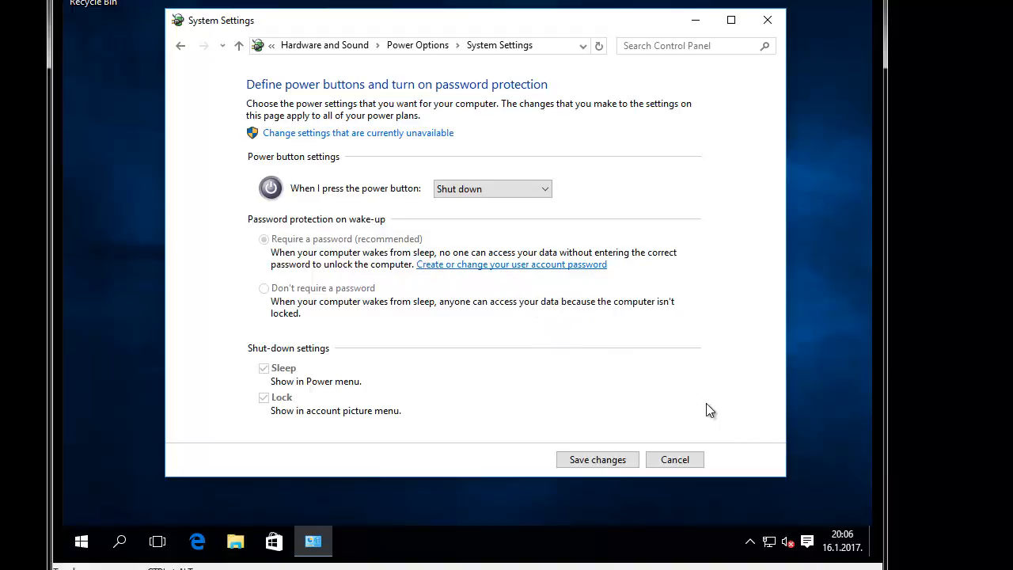